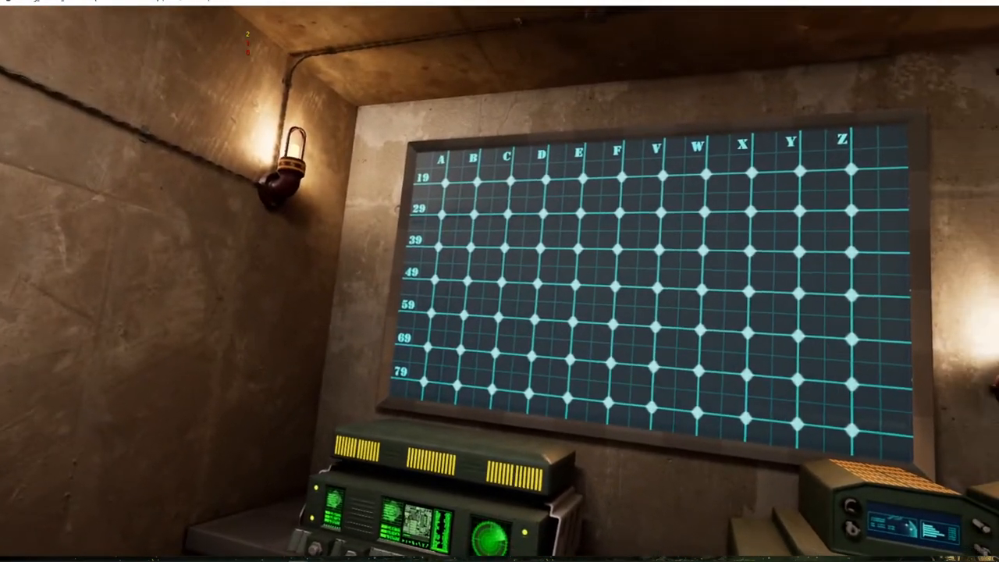
{"action": "mouse_move", "coordinate": [500, 281]}
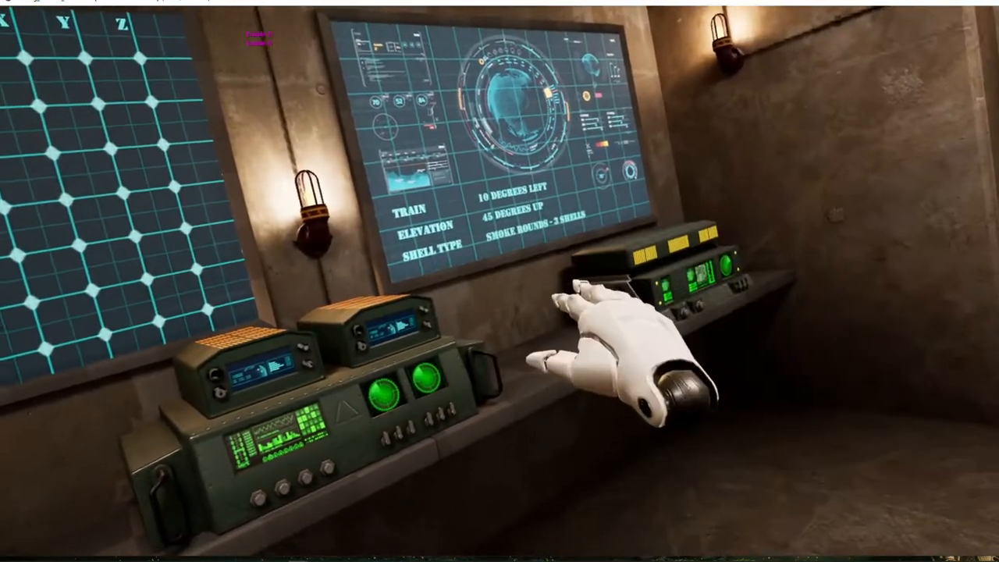
{"action": "mouse_move", "coordinate": [499, 281]}
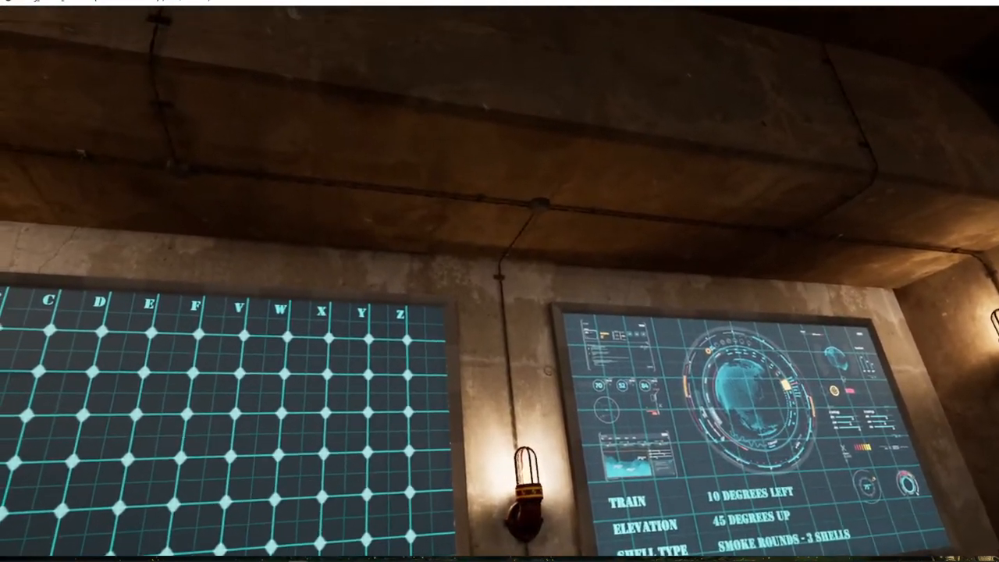
{"action": "mouse_move", "coordinate": [499, 281]}
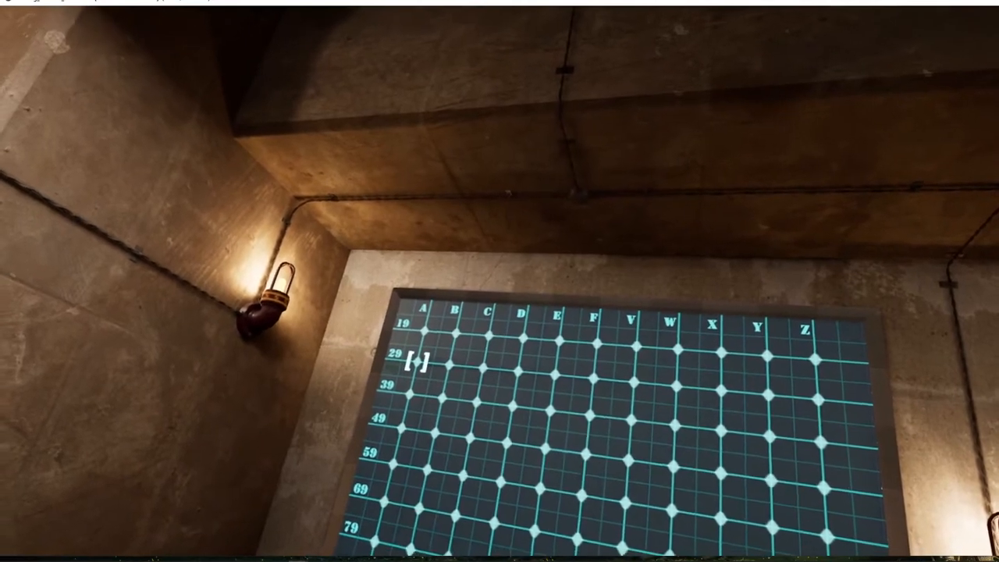
{"action": "mouse_move", "coordinate": [500, 281]}
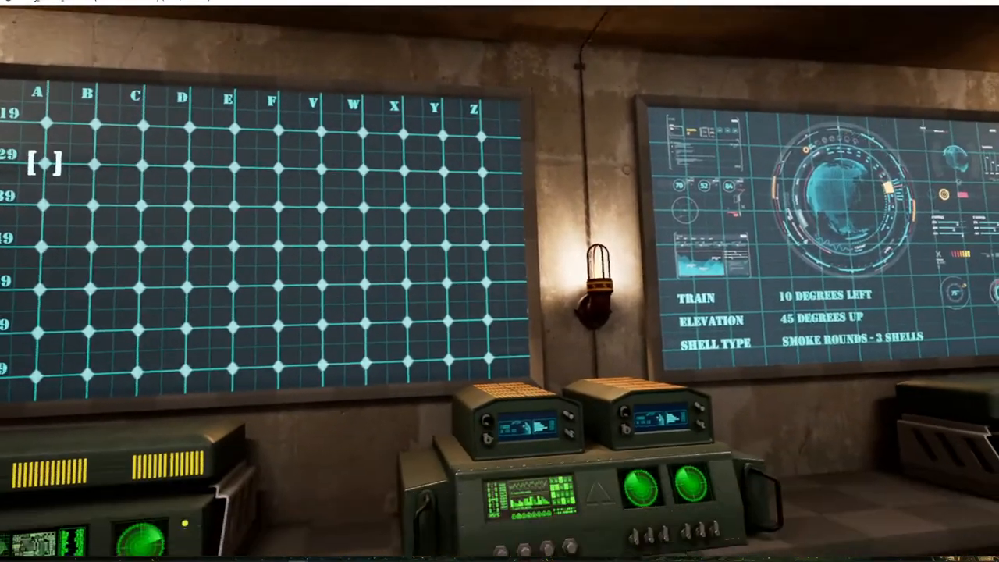
{"action": "mouse_move", "coordinate": [499, 312]}
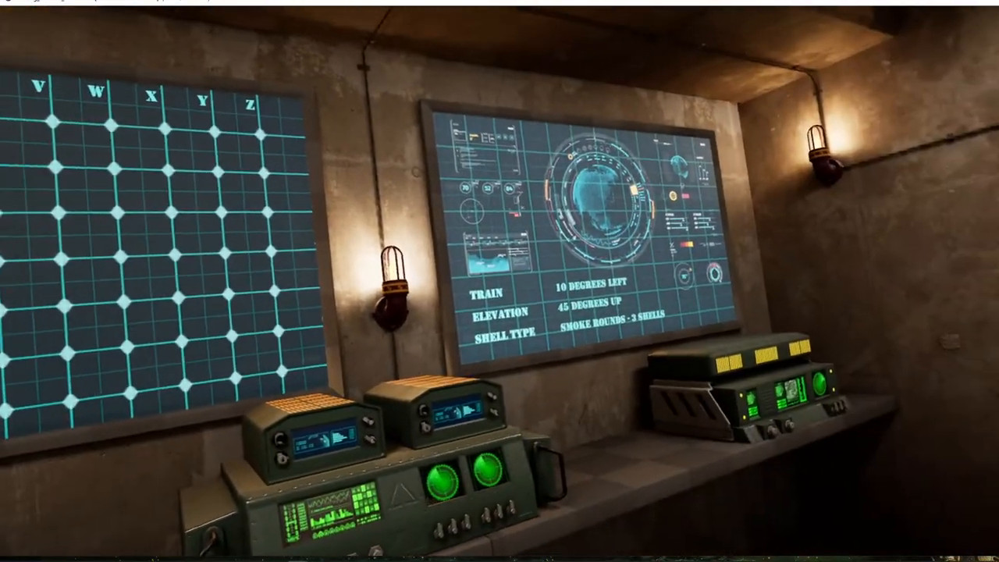
{"action": "mouse_move", "coordinate": [499, 281]}
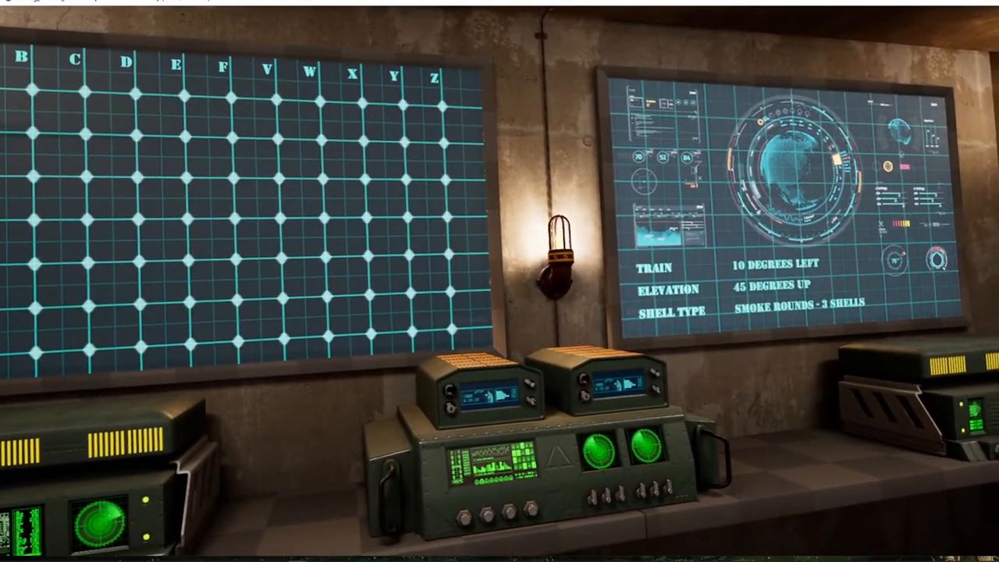
{"action": "mouse_move", "coordinate": [499, 281]}
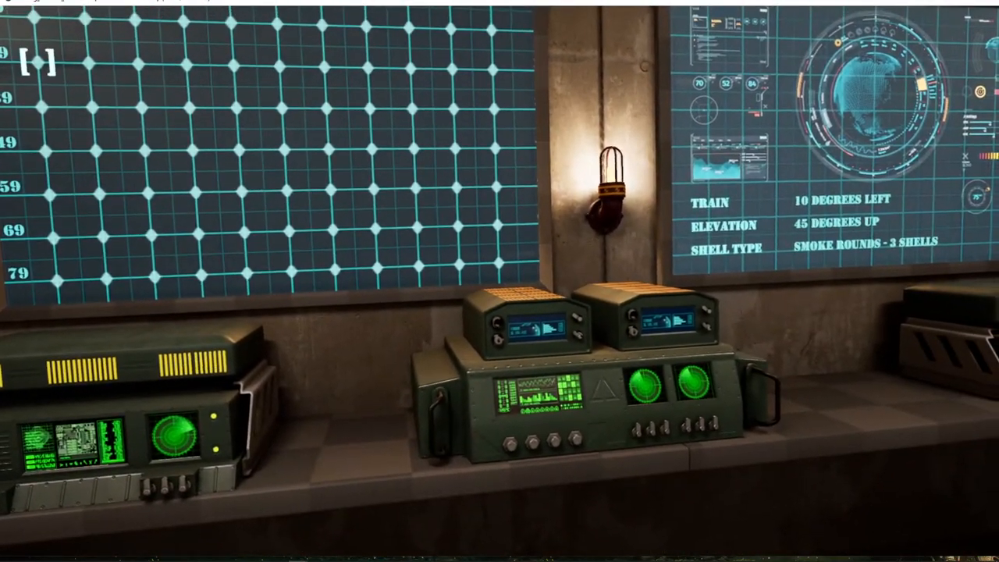
{"action": "mouse_move", "coordinate": [500, 281]}
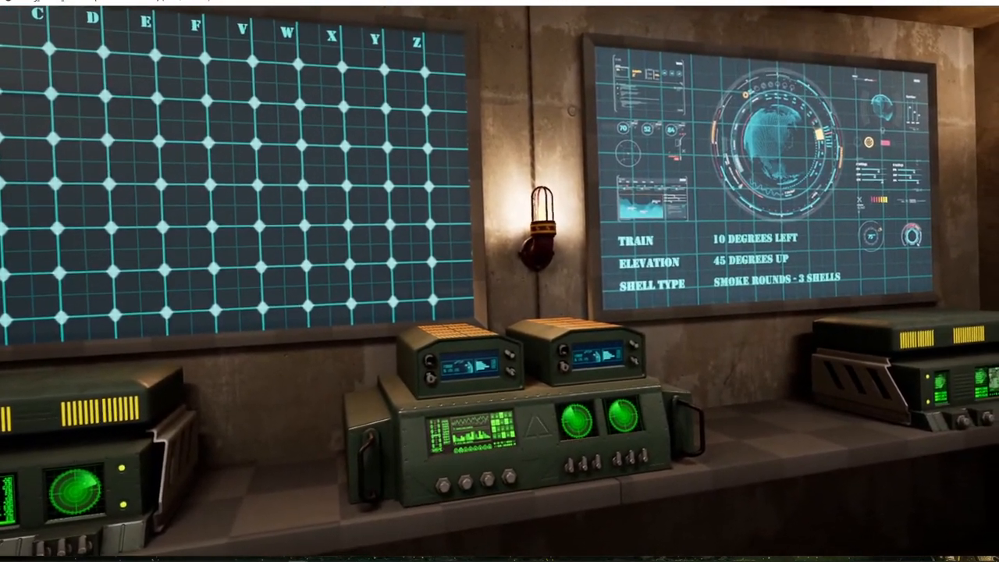
{"action": "mouse_move", "coordinate": [500, 281]}
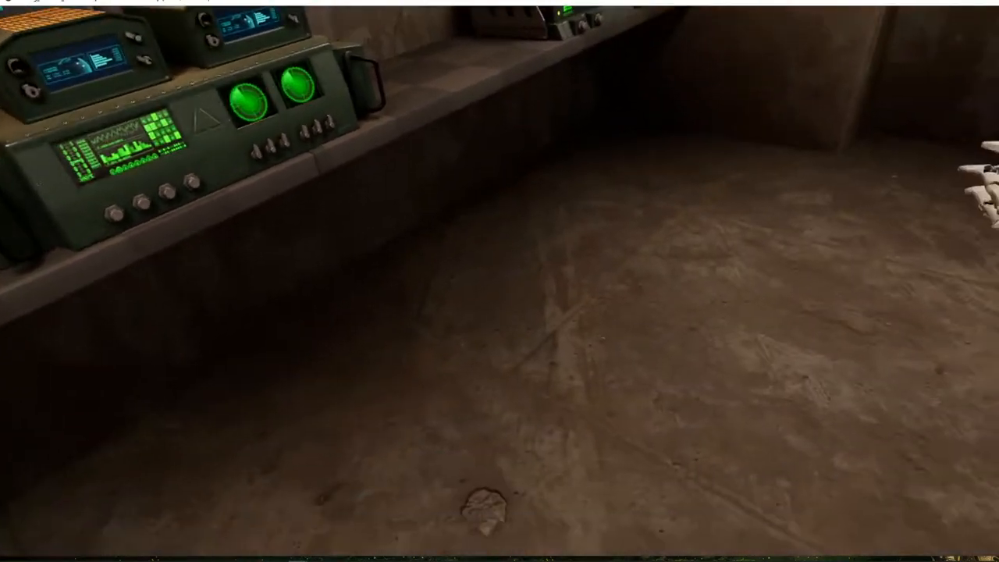
{"action": "mouse_move", "coordinate": [499, 281]}
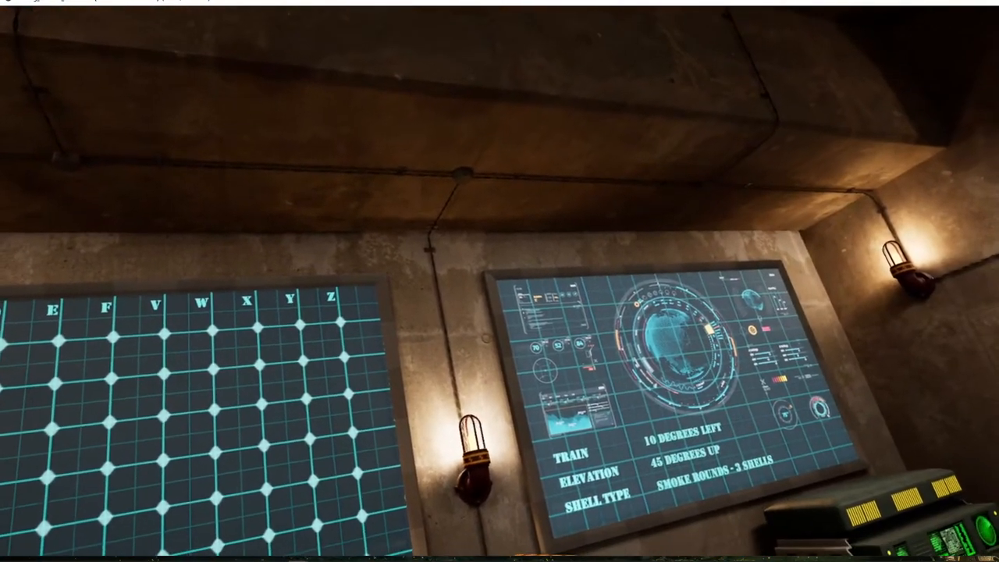
{"action": "mouse_move", "coordinate": [499, 281]}
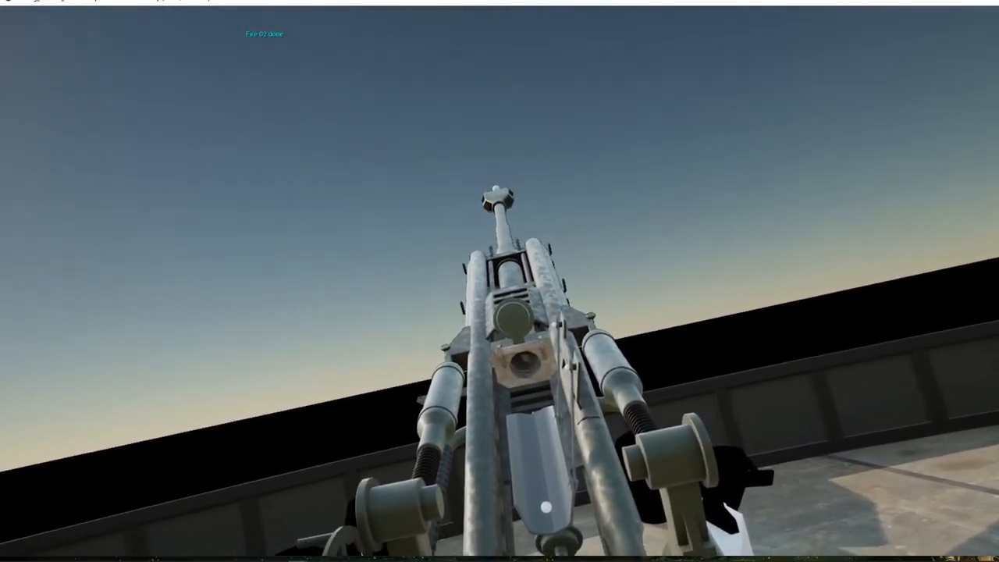
{"action": "mouse_move", "coordinate": [499, 281]}
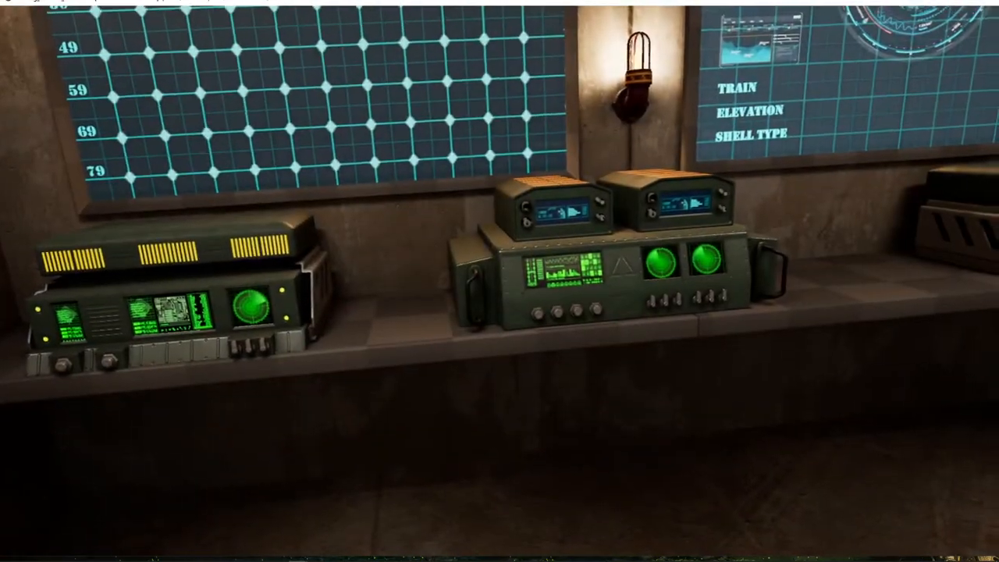
{"action": "mouse_move", "coordinate": [499, 281]}
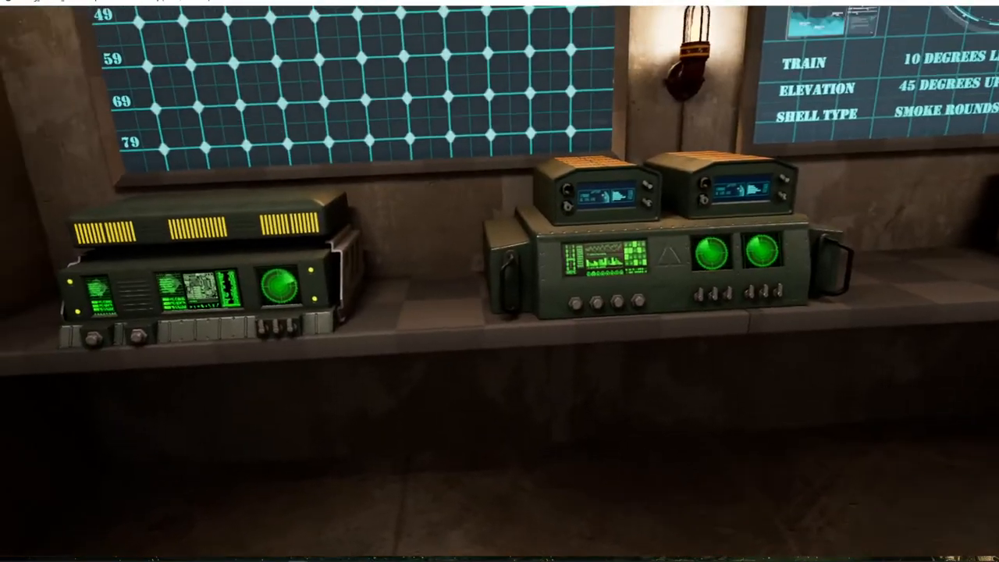
{"action": "mouse_move", "coordinate": [499, 281]}
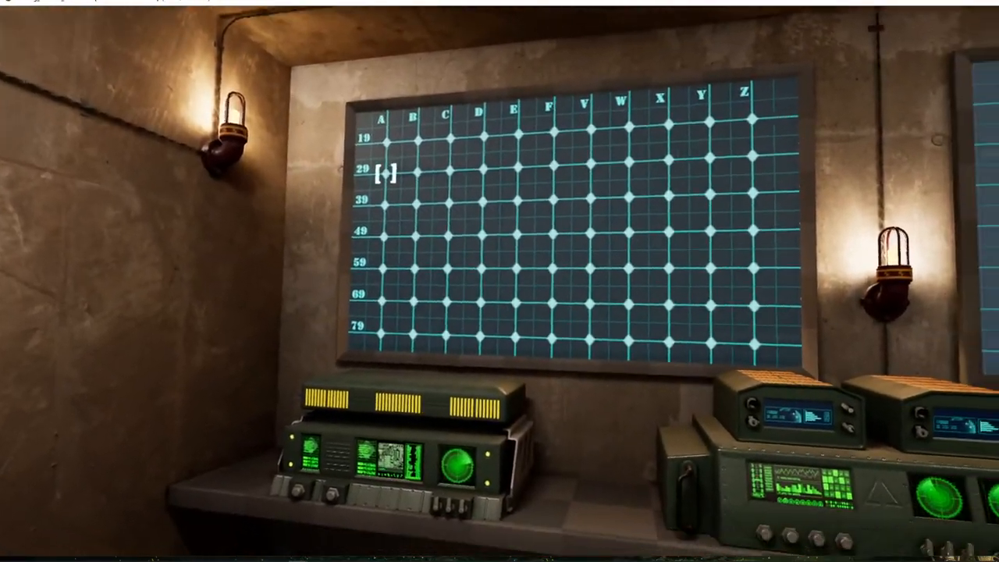
{"action": "mouse_move", "coordinate": [499, 281]}
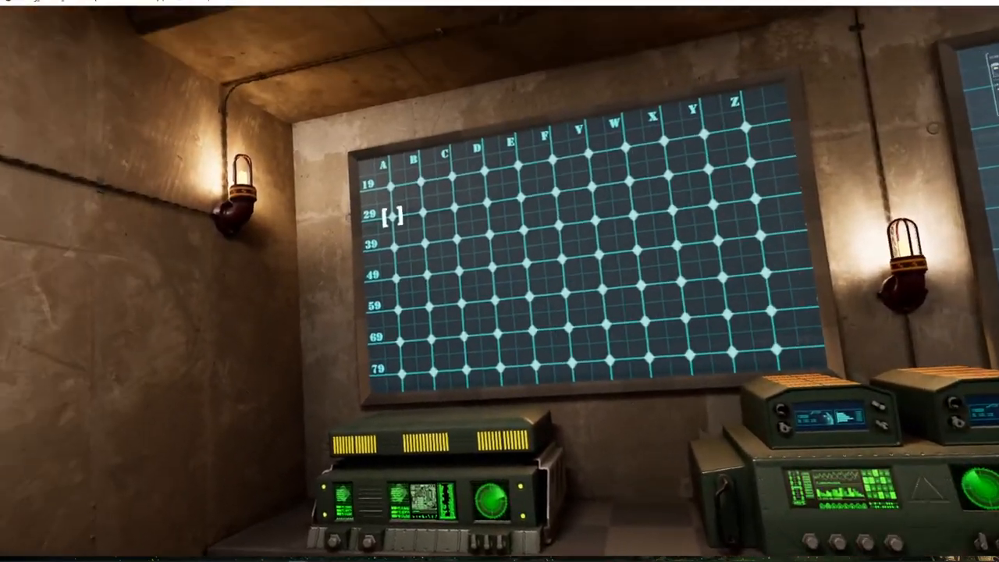
{"action": "mouse_move", "coordinate": [499, 281]}
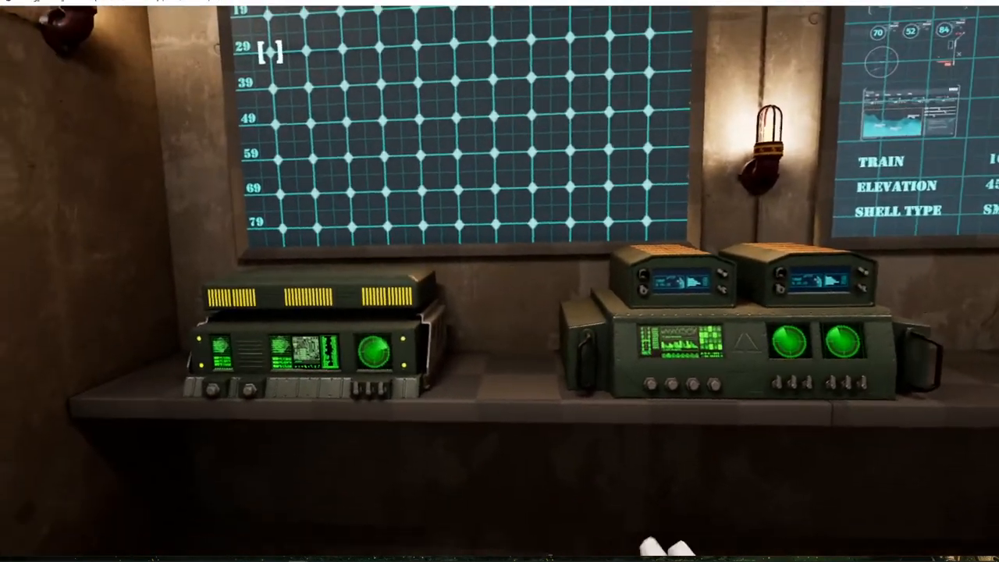